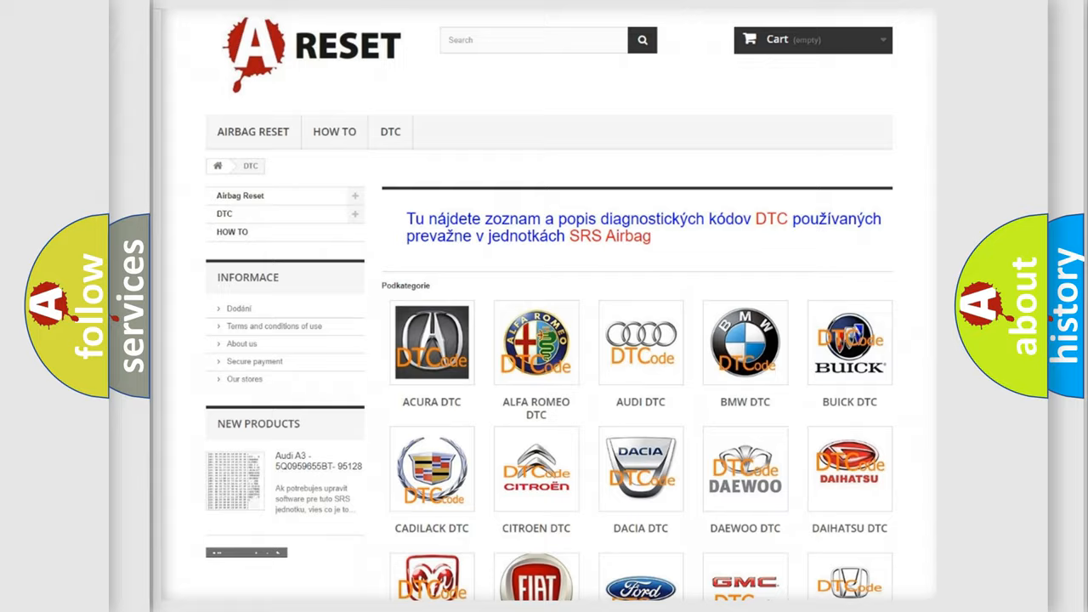
Open the FIAT code list and scroll to the C100E-29 Park Assist Module card
scroll(down, 3)
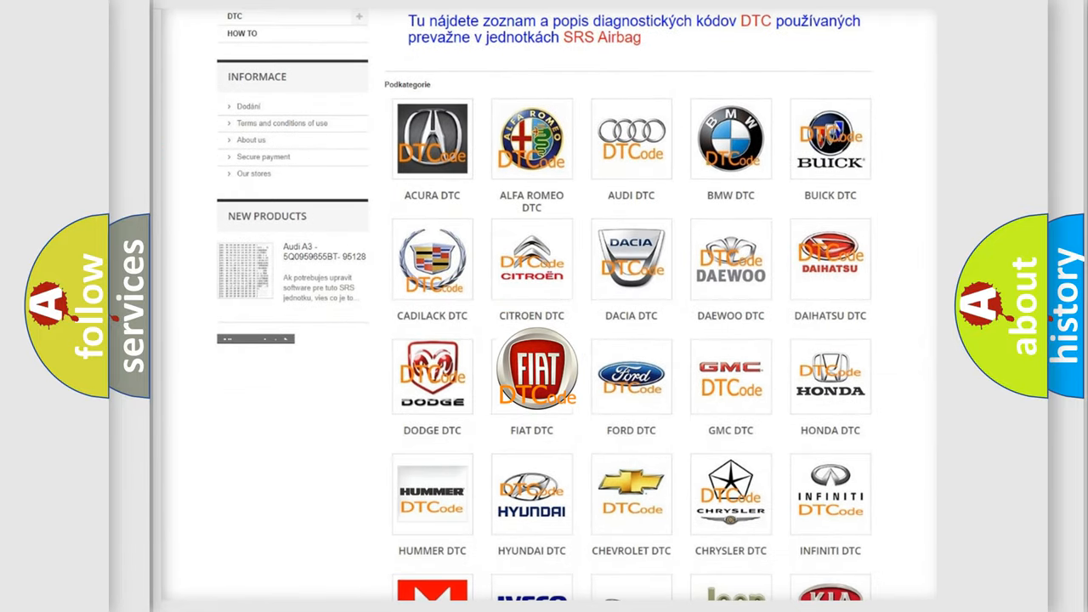
click(531, 370)
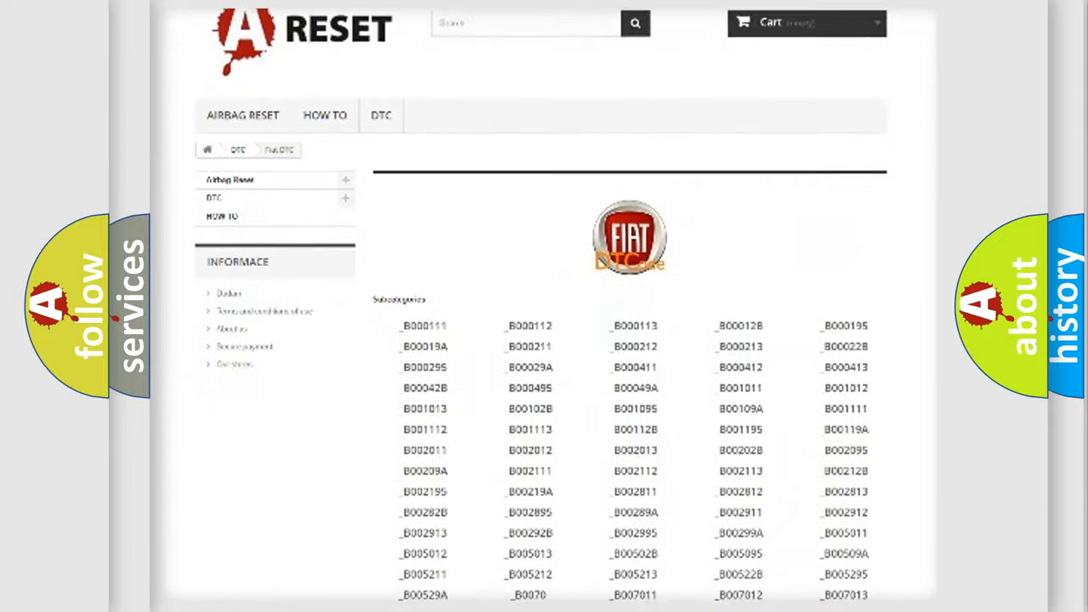
scroll(down, 3)
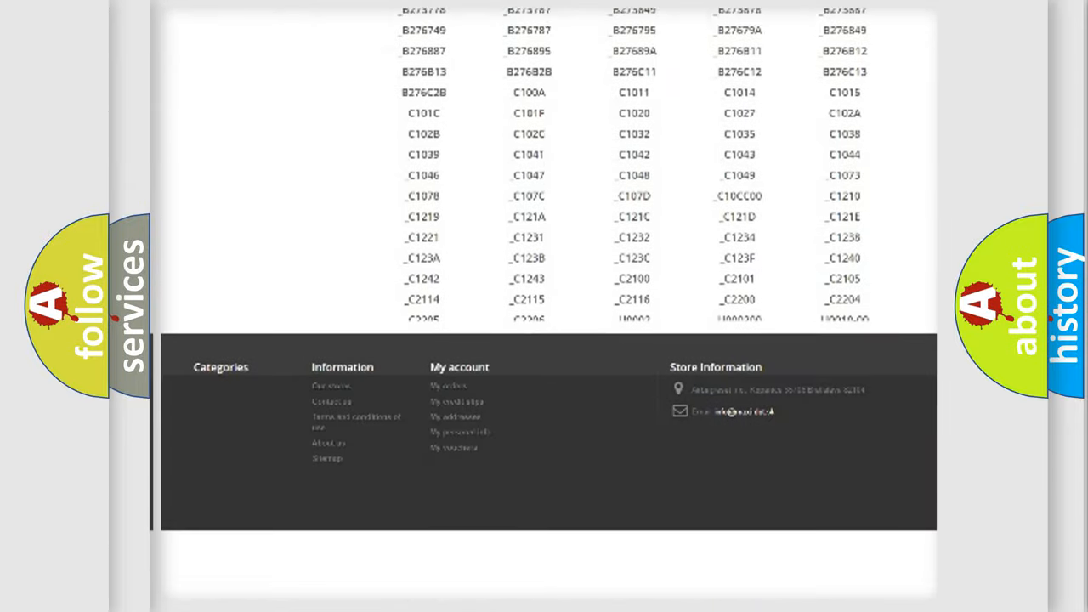
scroll(down, 3)
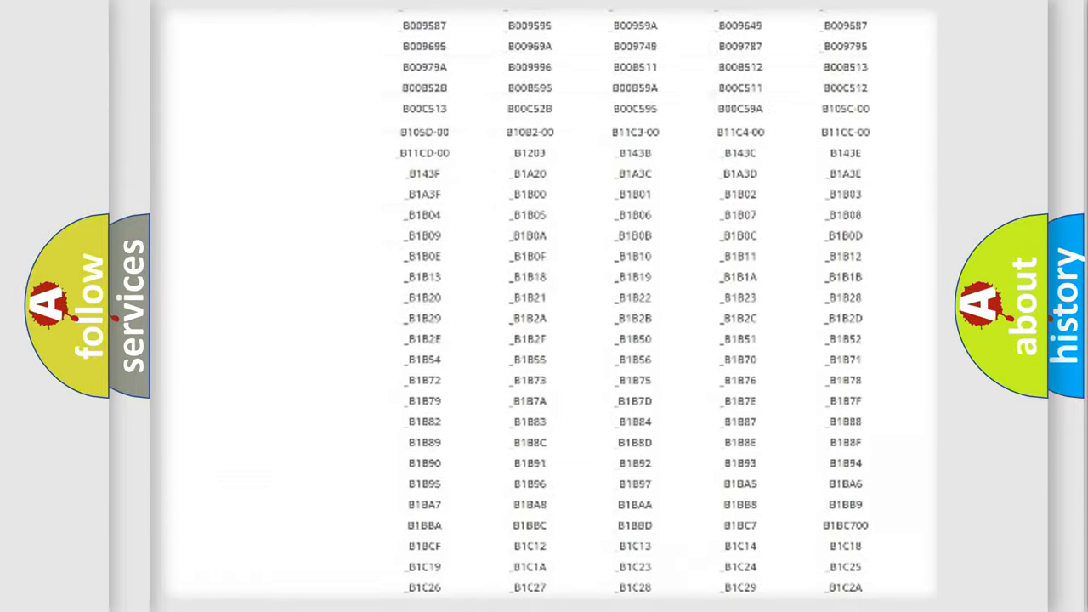
scroll(up, 3)
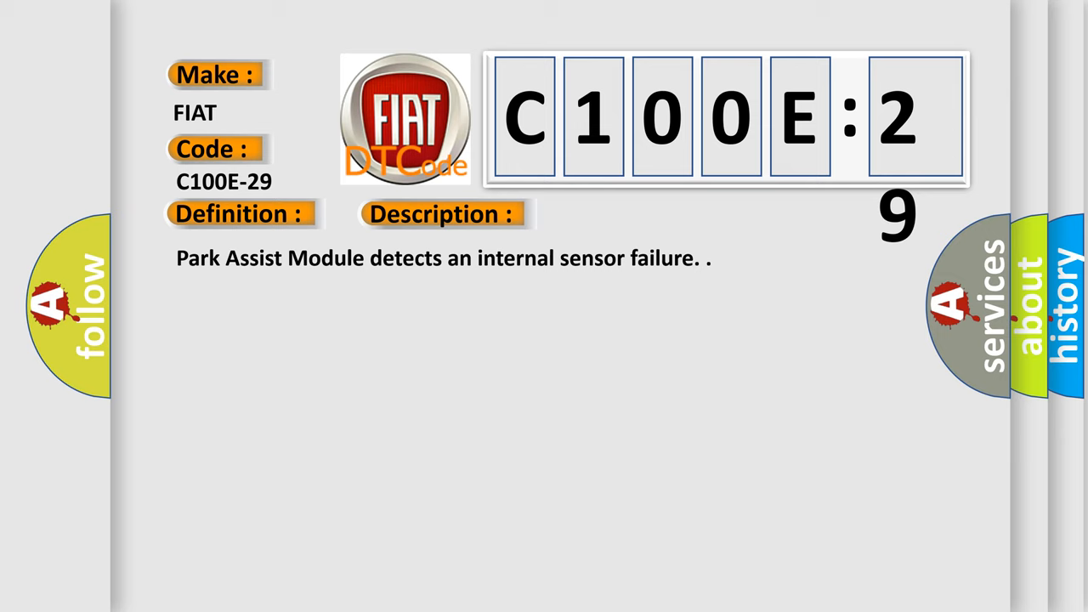
Reveal the C100E-29 causes, including sensor membrane obstruction and an invalid signal
click(625, 213)
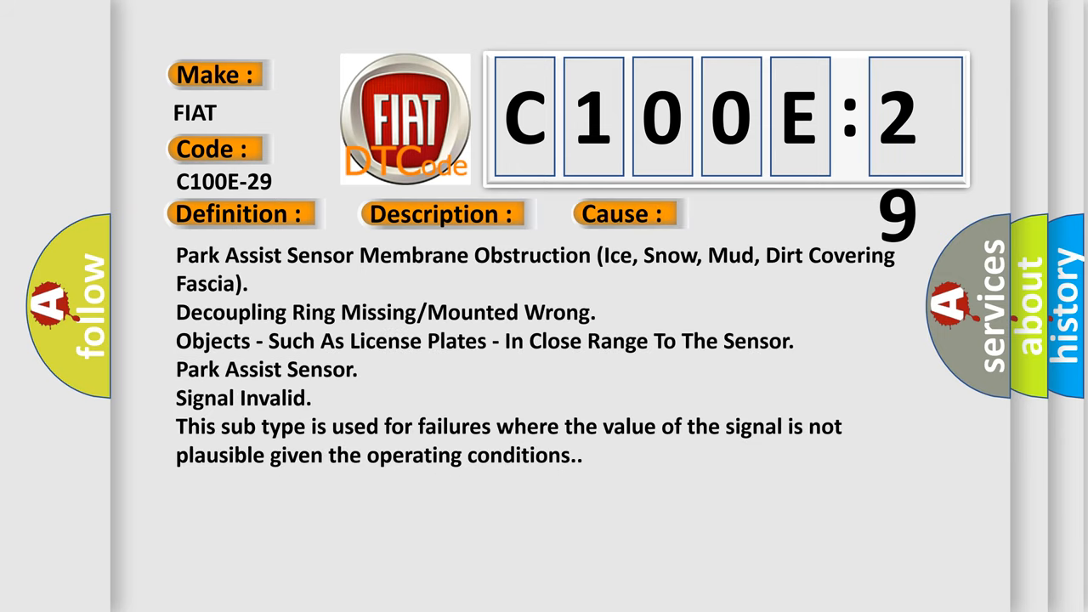